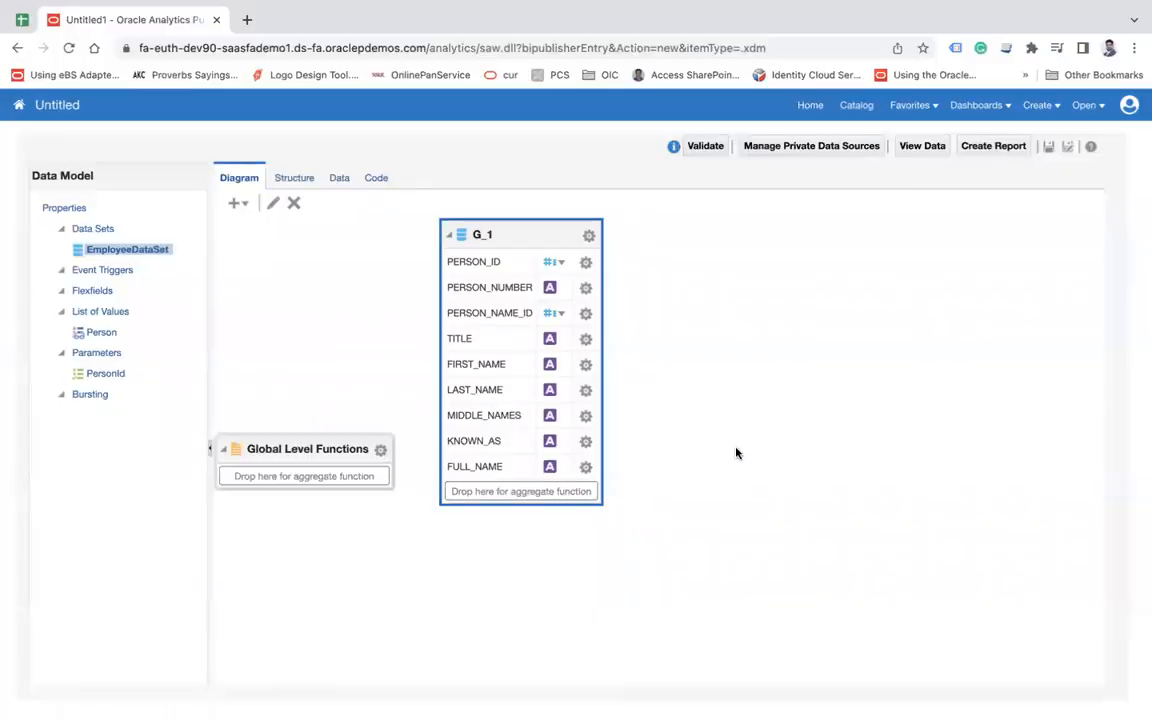
Add a SQL Query list of values named DynamicUser on the ApplicationDB_HCM data source.
left_click(100, 312)
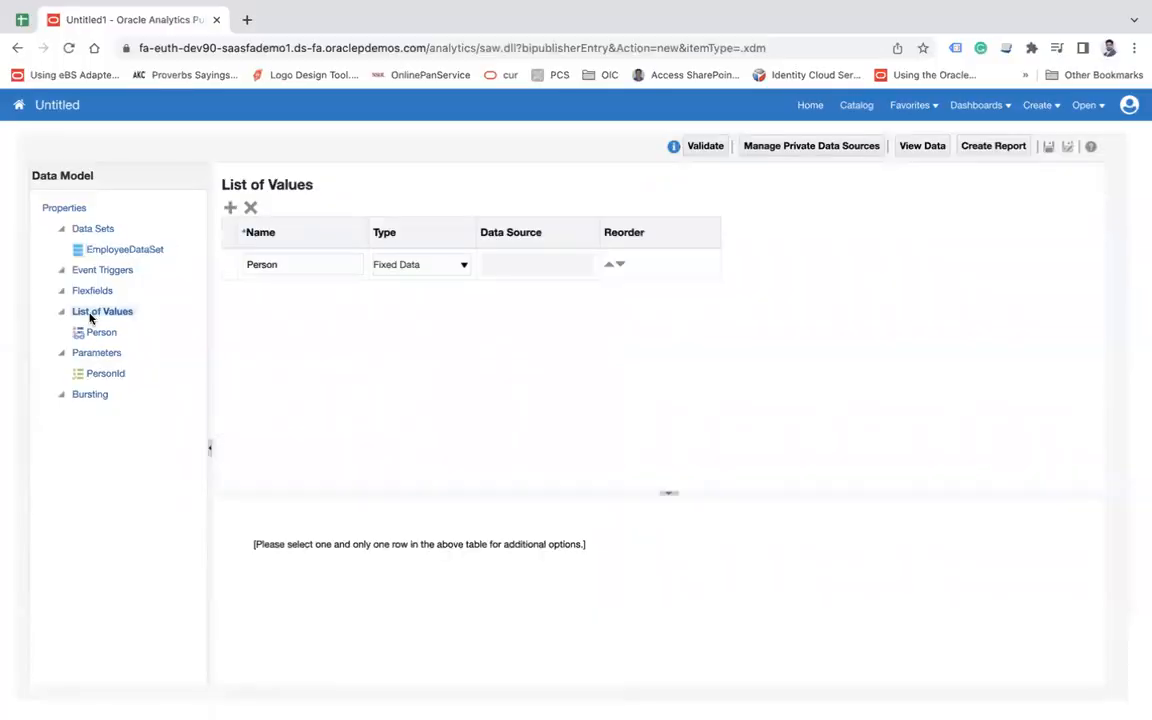
left_click(230, 208)
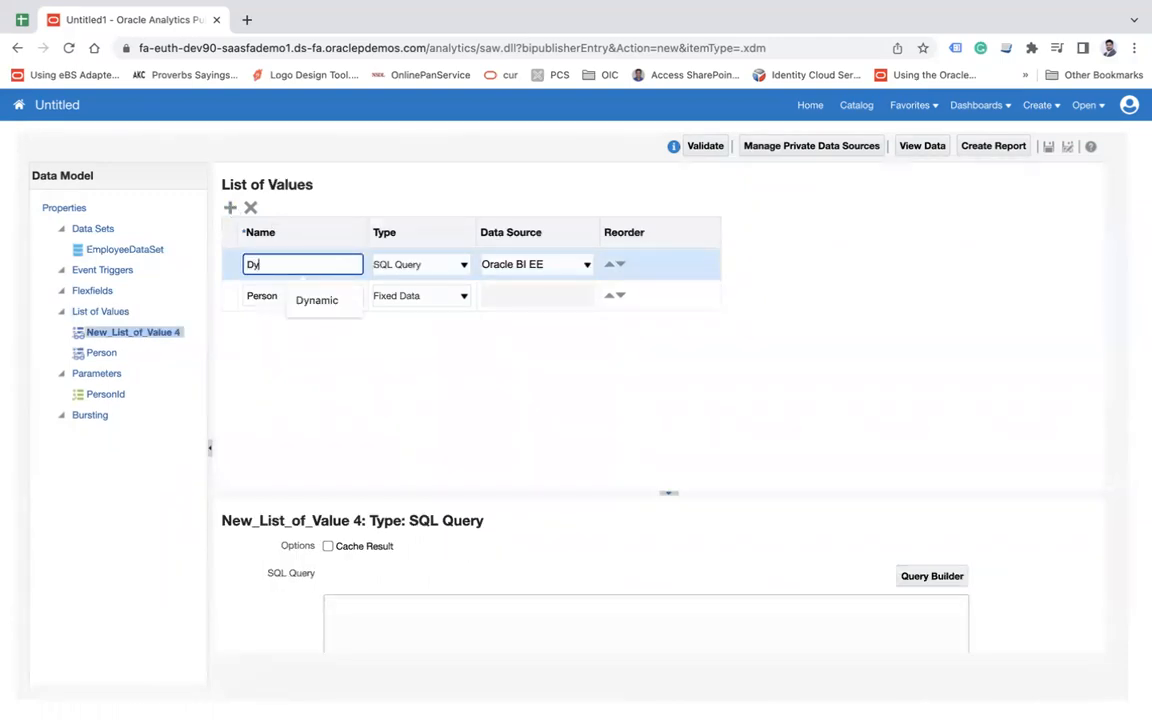
type("Dynamic")
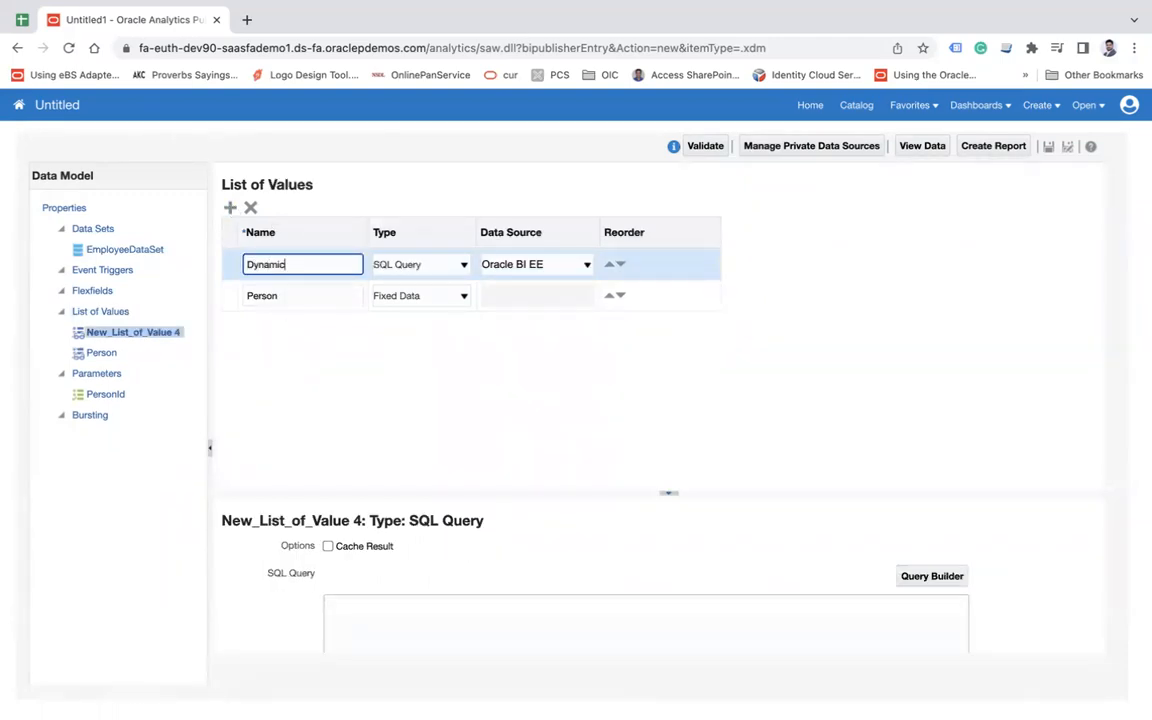
type("User")
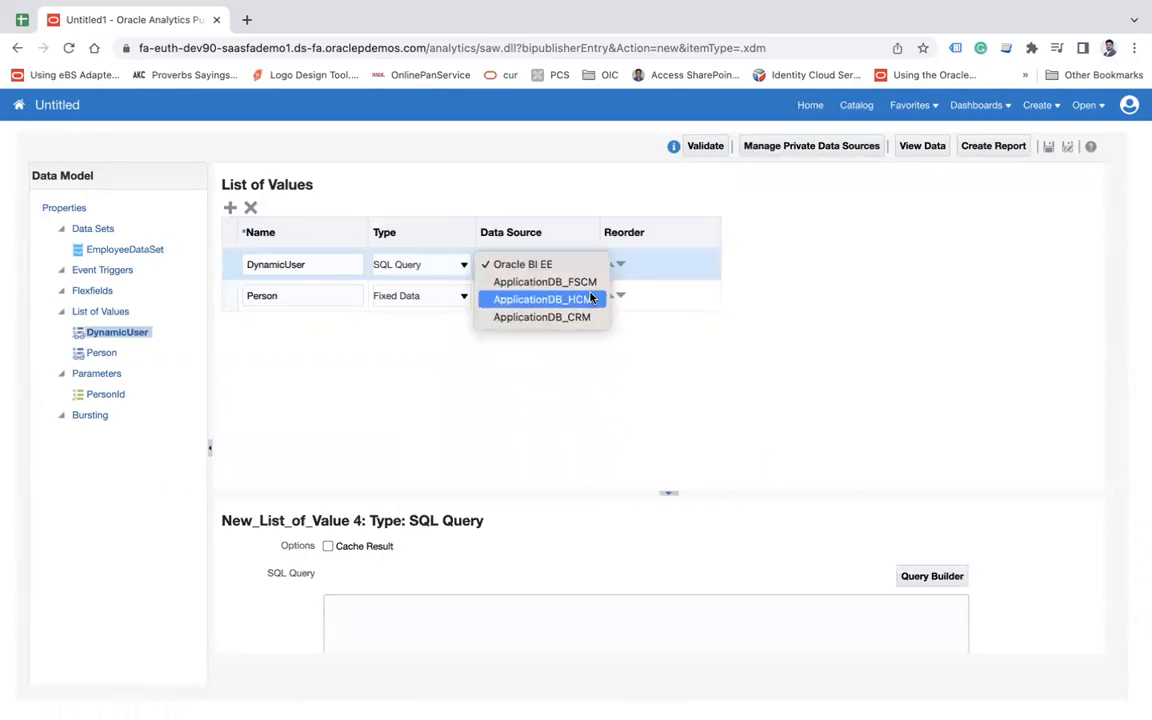
left_click(540, 300)
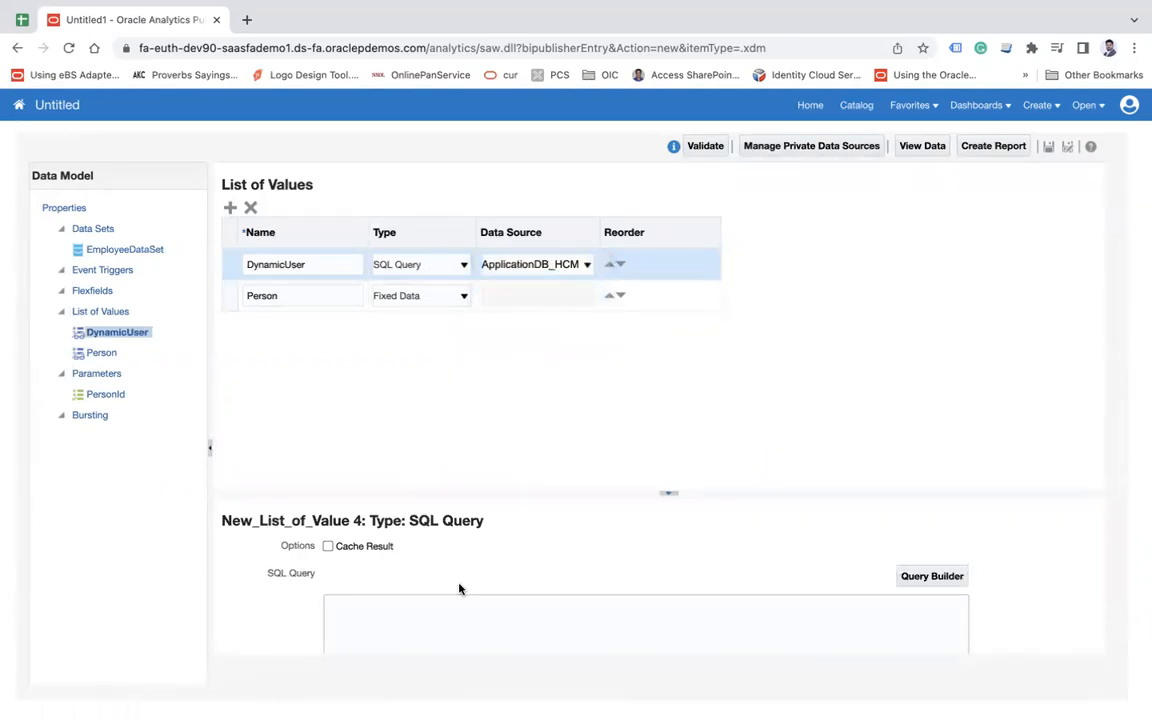
left_click(644, 620)
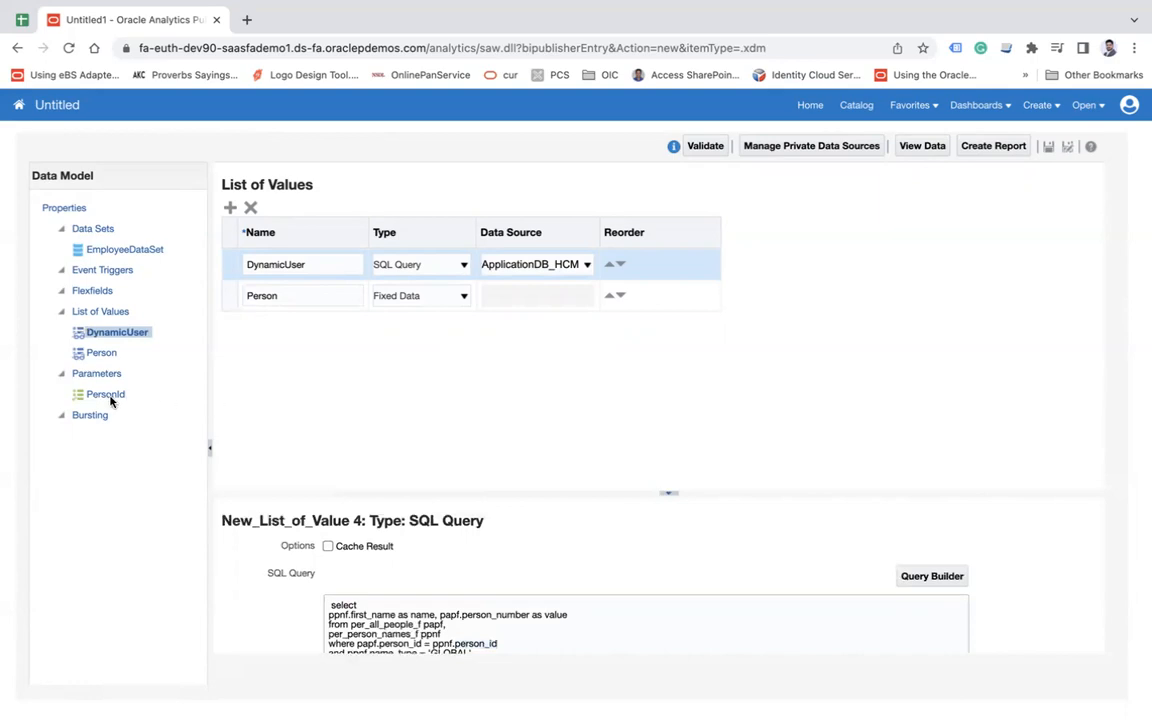
Switch the PersonId parameter's list of values from Person to DynamicUser.
left_click(106, 394)
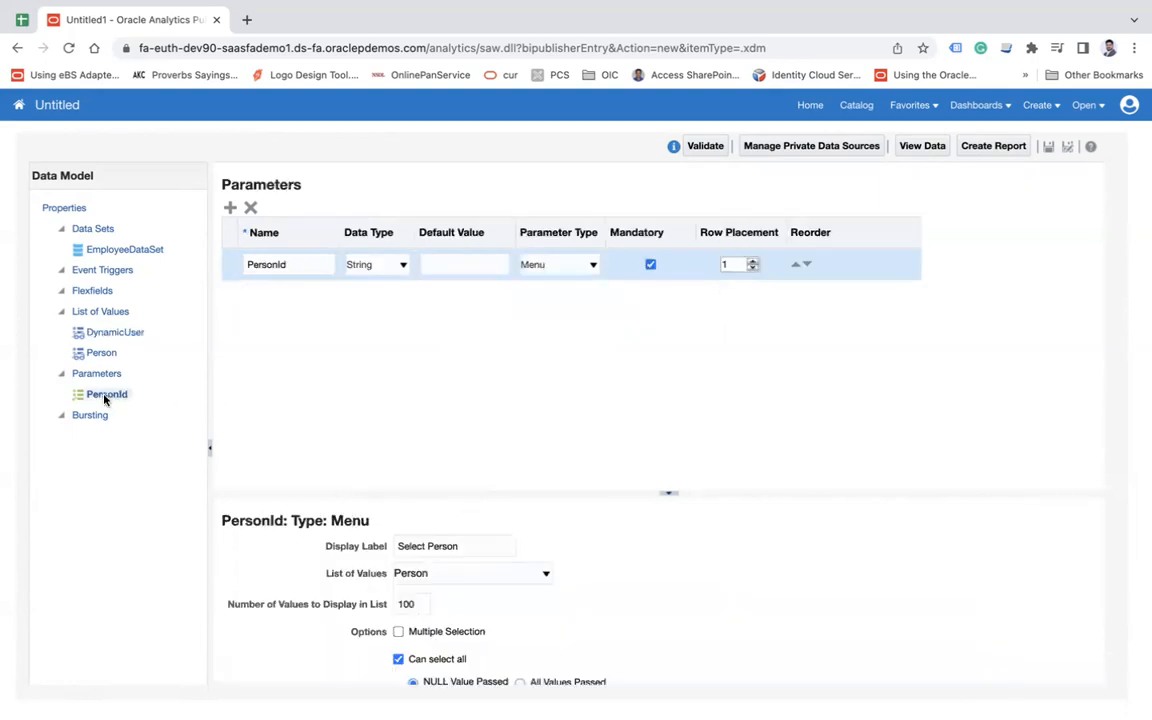
mouse_move(364, 596)
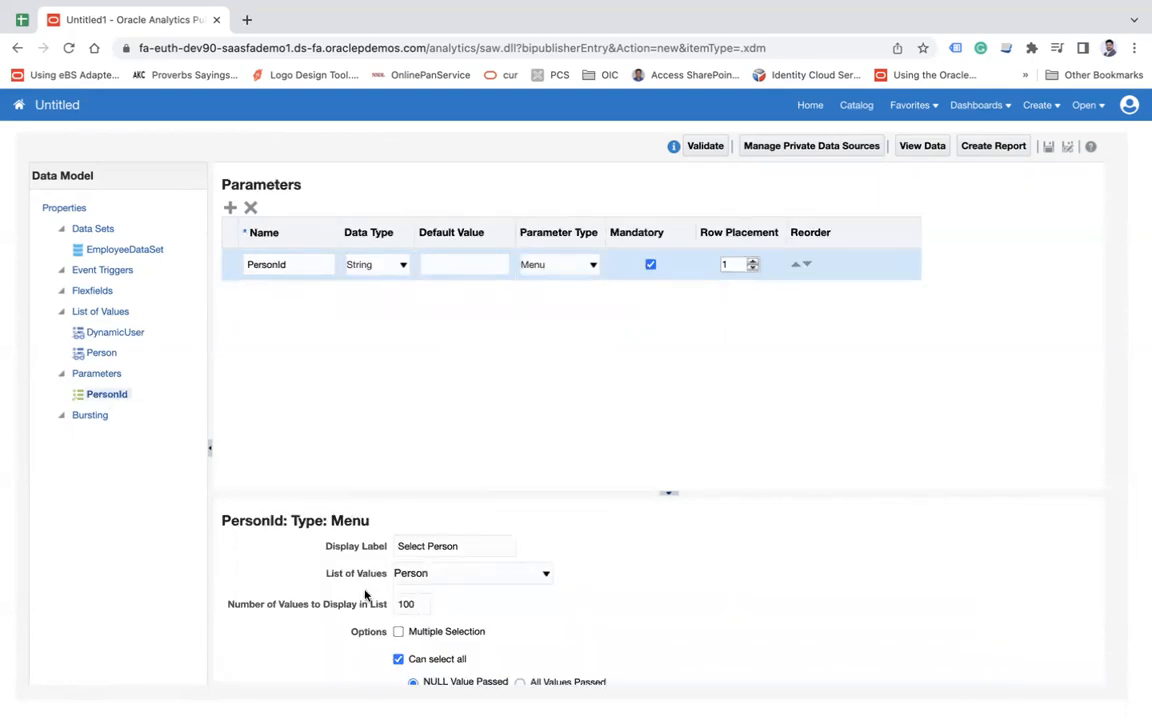
left_click(102, 352)
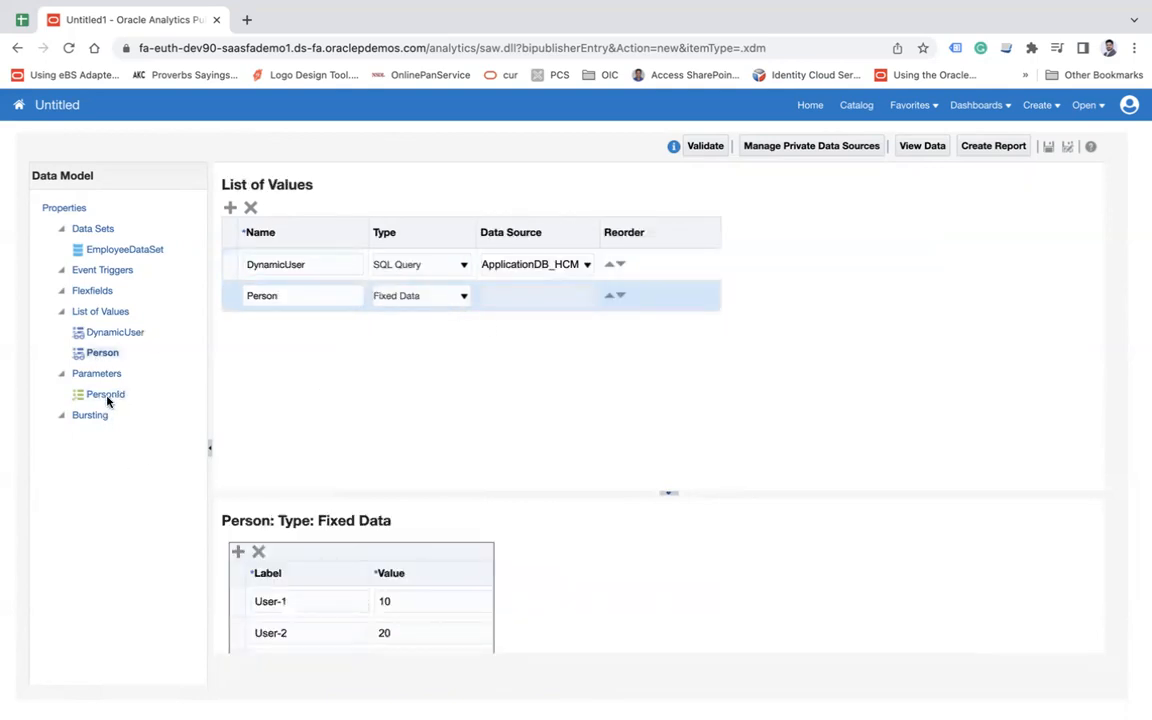
left_click(104, 392)
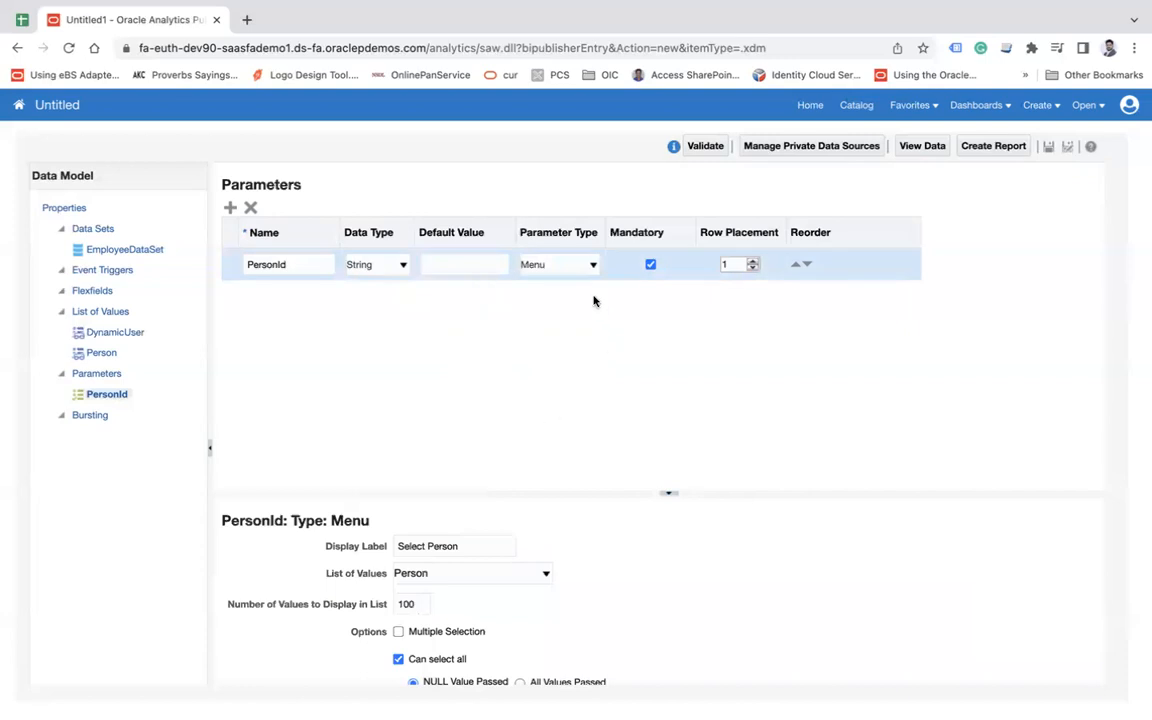
left_click(544, 572)
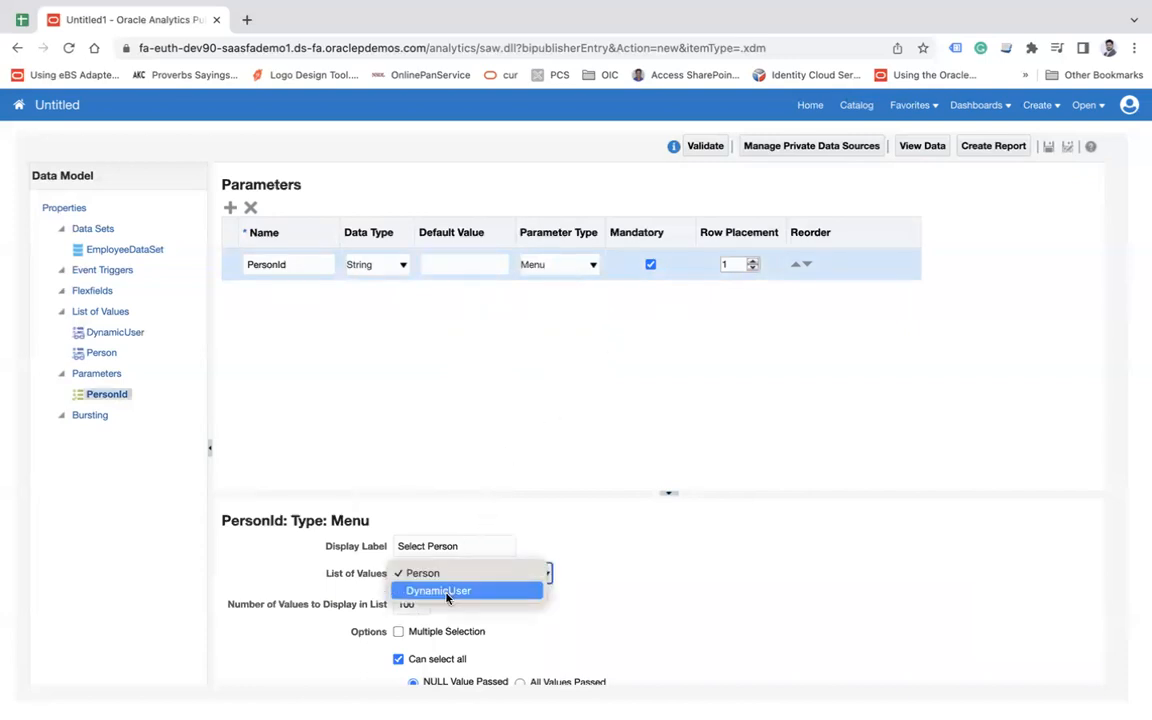
left_click(438, 590)
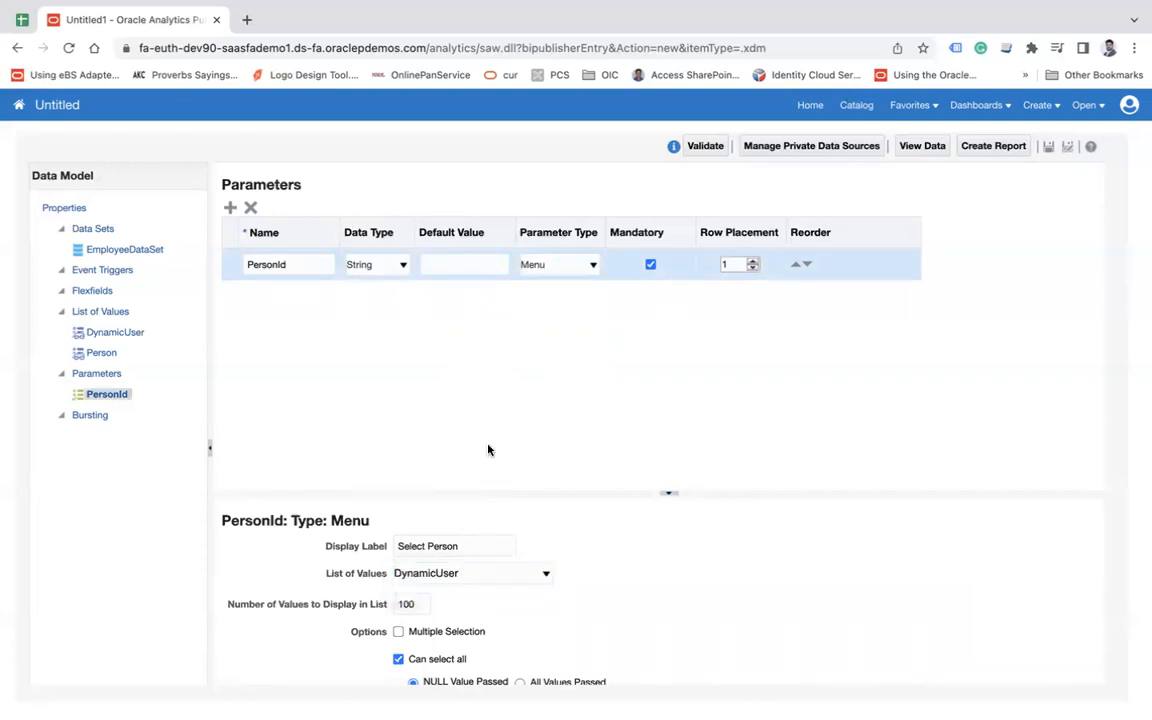
left_click(128, 248)
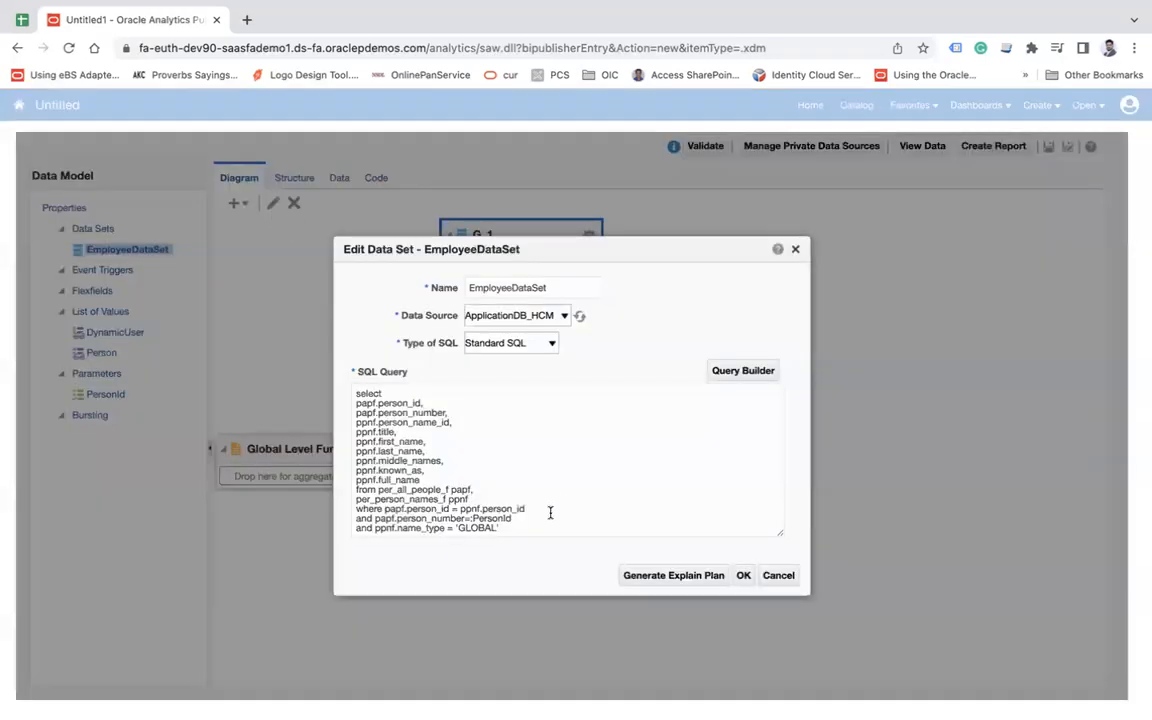
Review the :PersonId filter in the EmployeeDataSet query and cancel without changes.
left_click(556, 456)
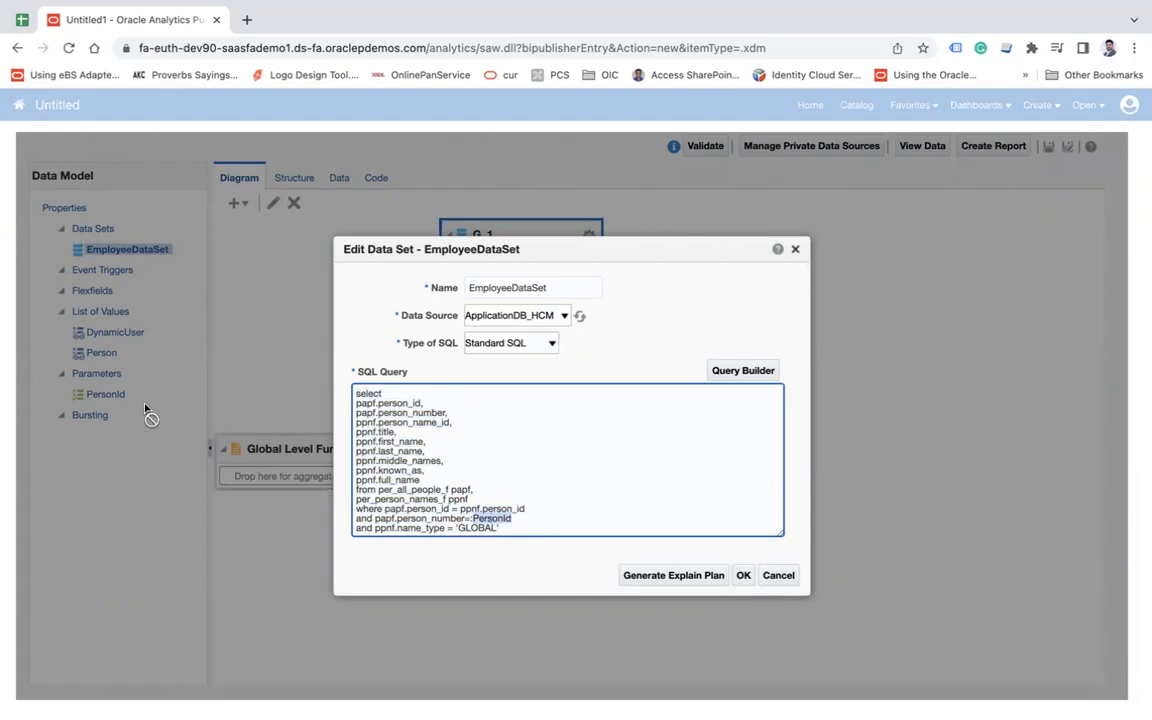
mouse_move(778, 576)
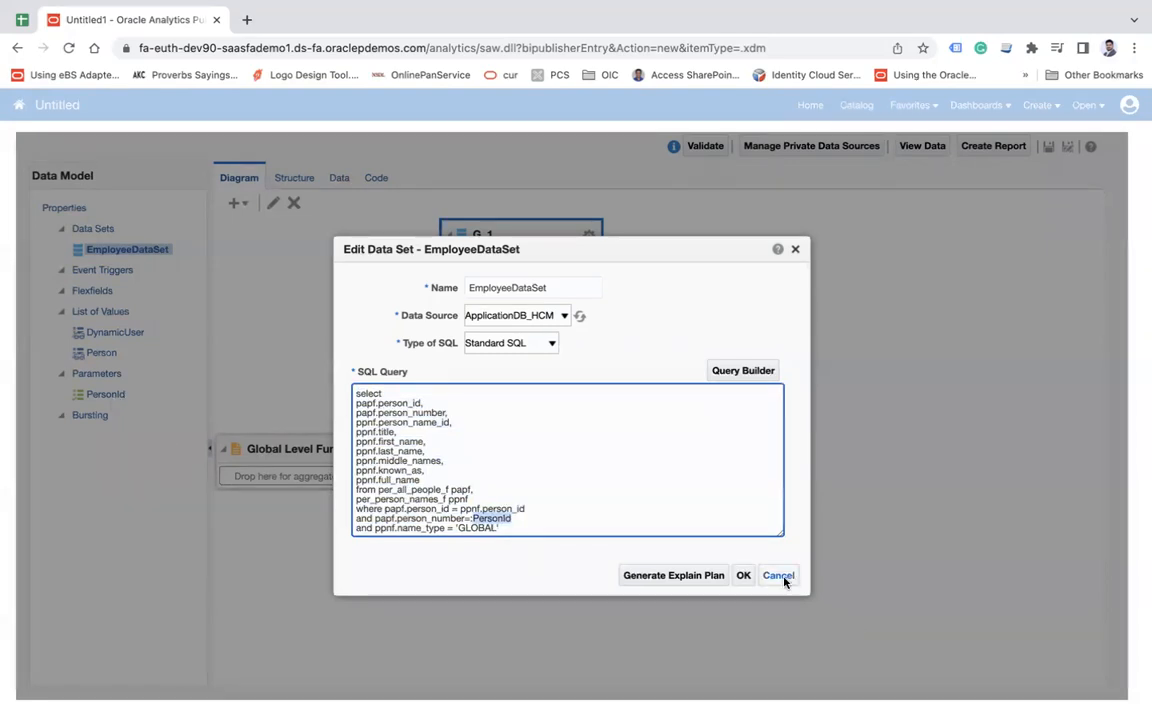
left_click(778, 576)
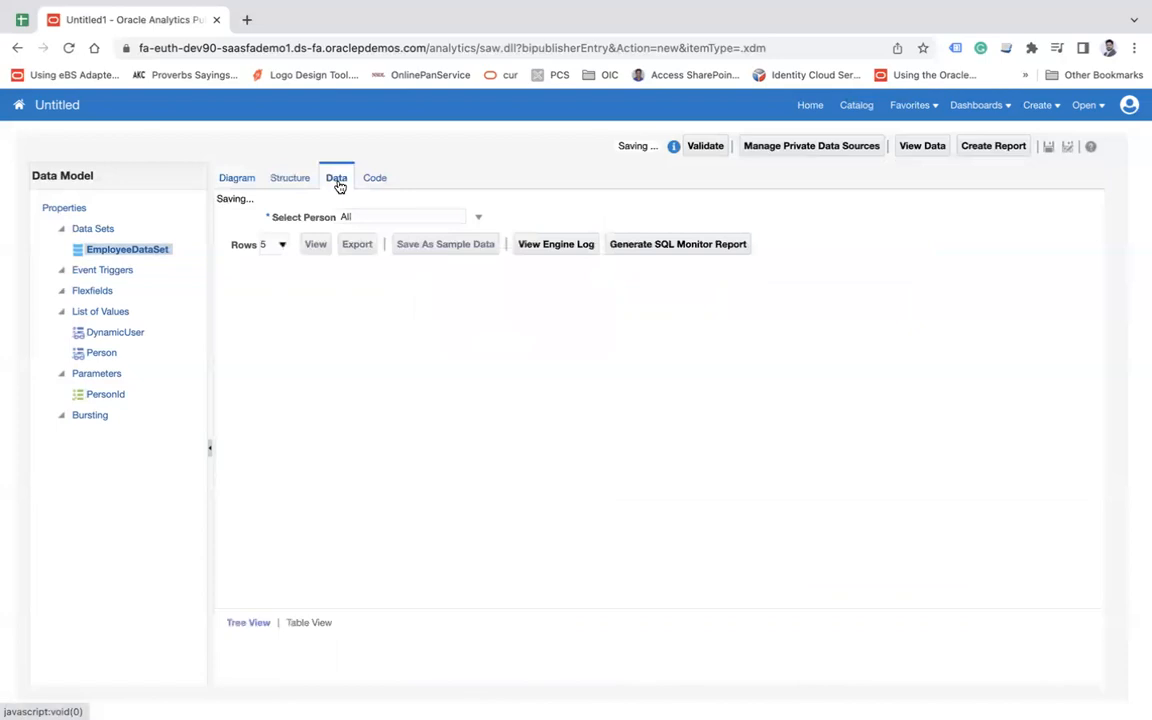
Refresh the data preview via the Diagram view and verify PersonId uses DynamicUser.
left_click(476, 204)
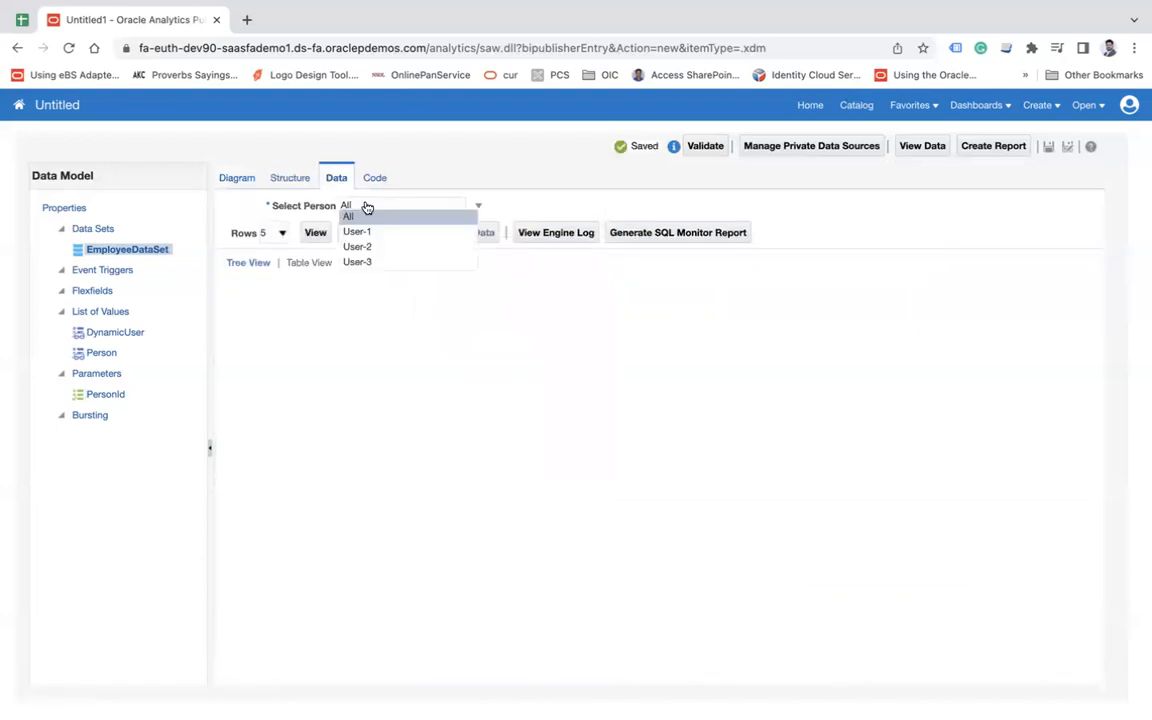
left_click(238, 176)
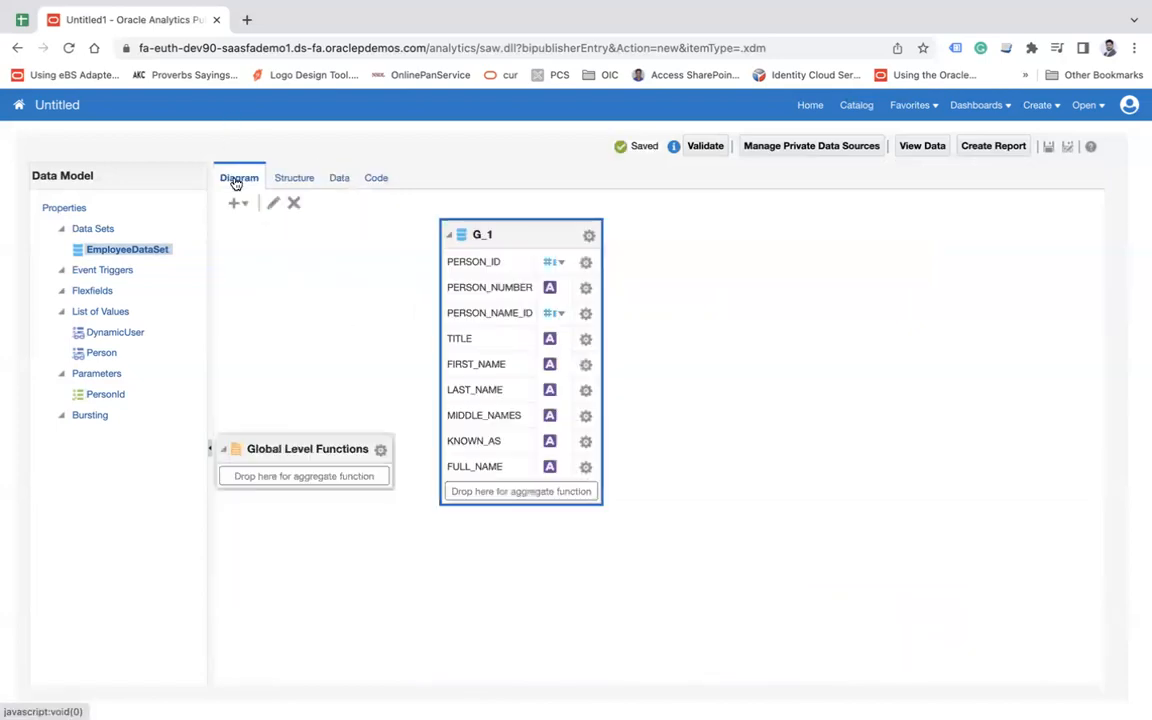
left_click(338, 176)
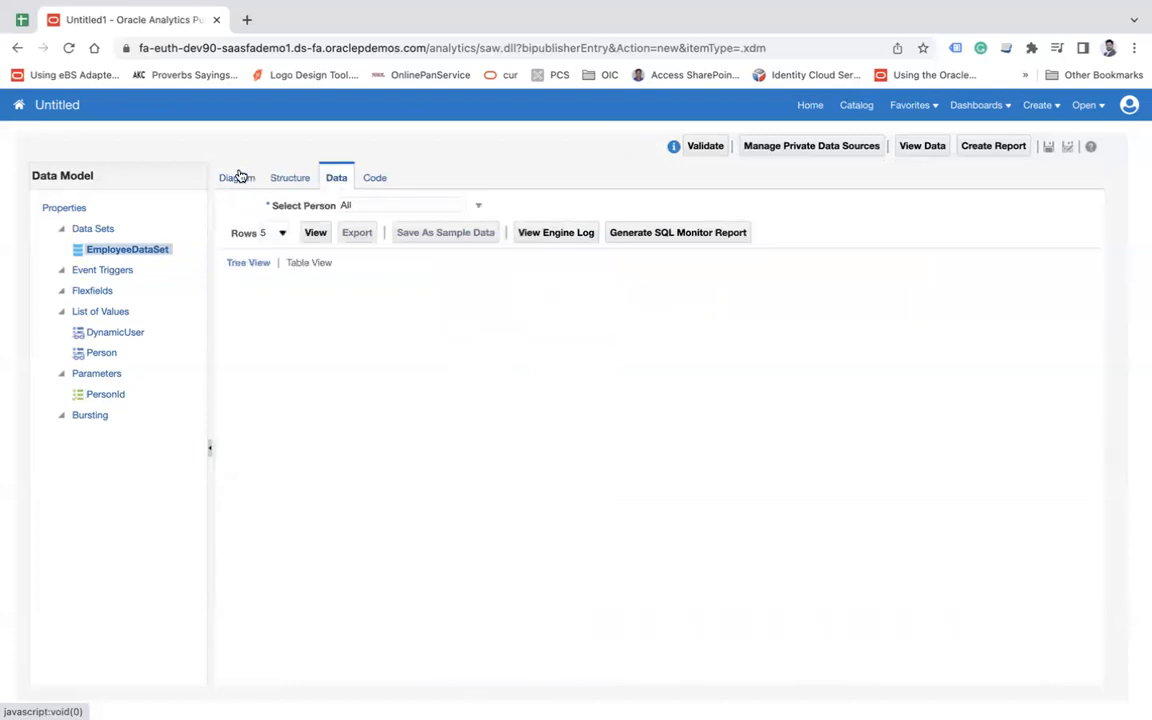
left_click(238, 176)
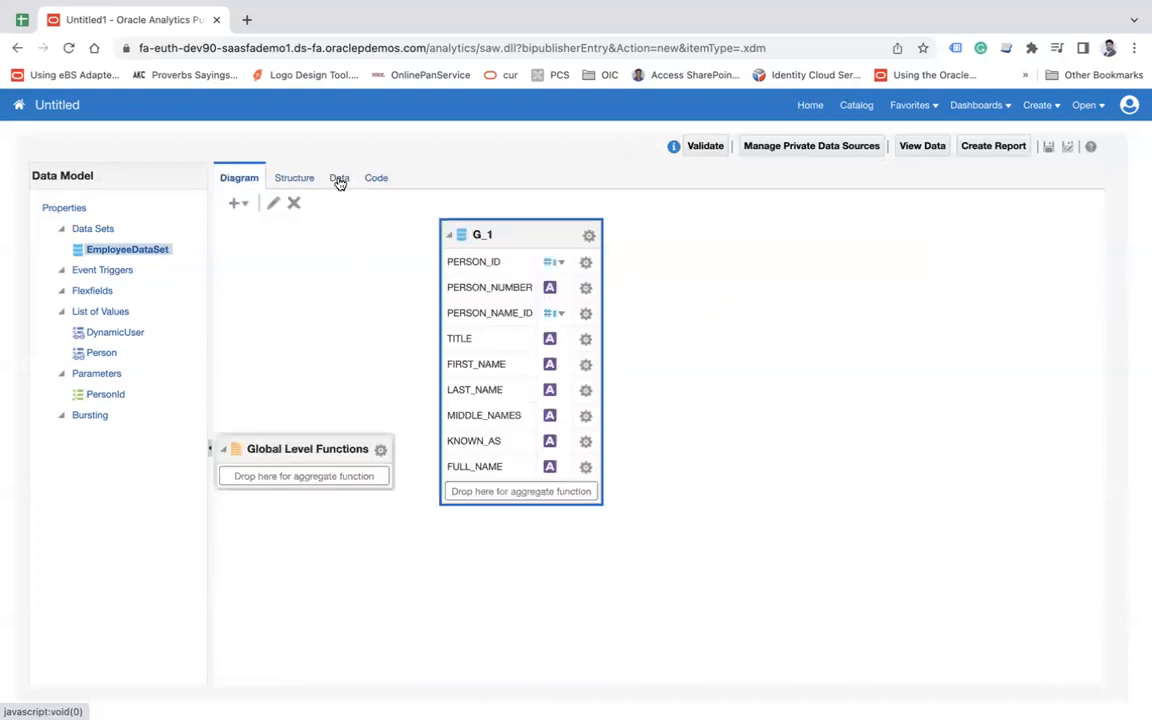
left_click(336, 178)
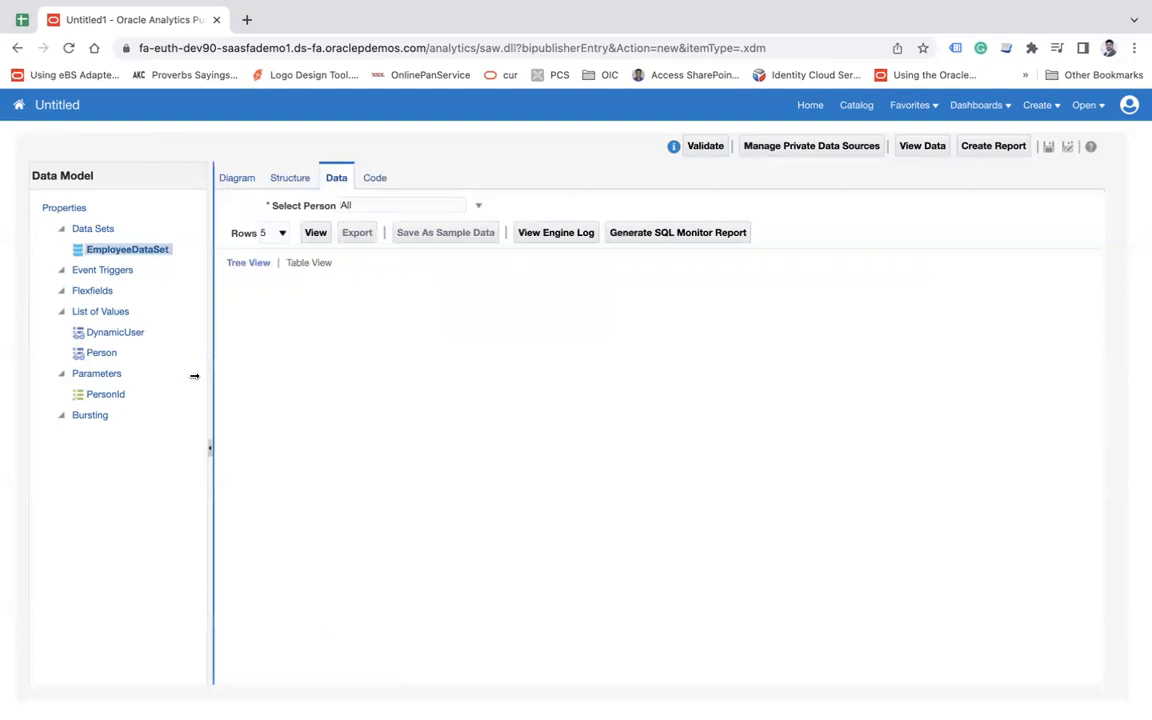
left_click(104, 392)
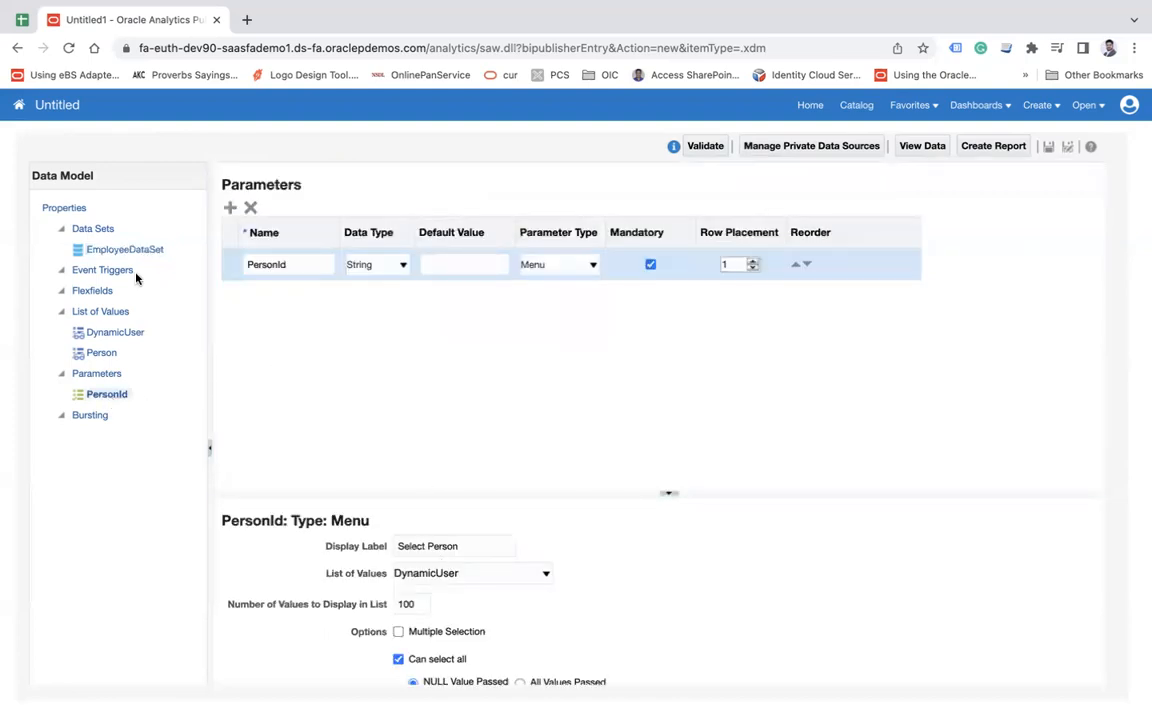
mouse_move(122, 272)
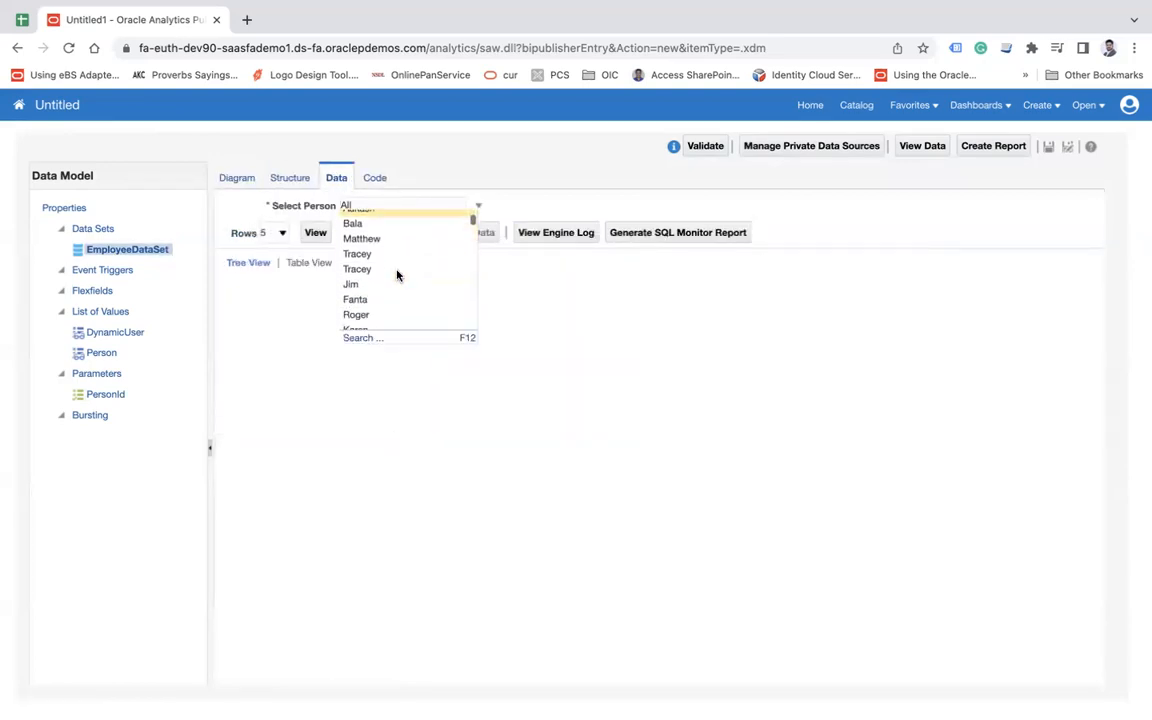
Preview Mandy's record as a table, then choose Tracey as the next person to preview.
scroll("down", 3)
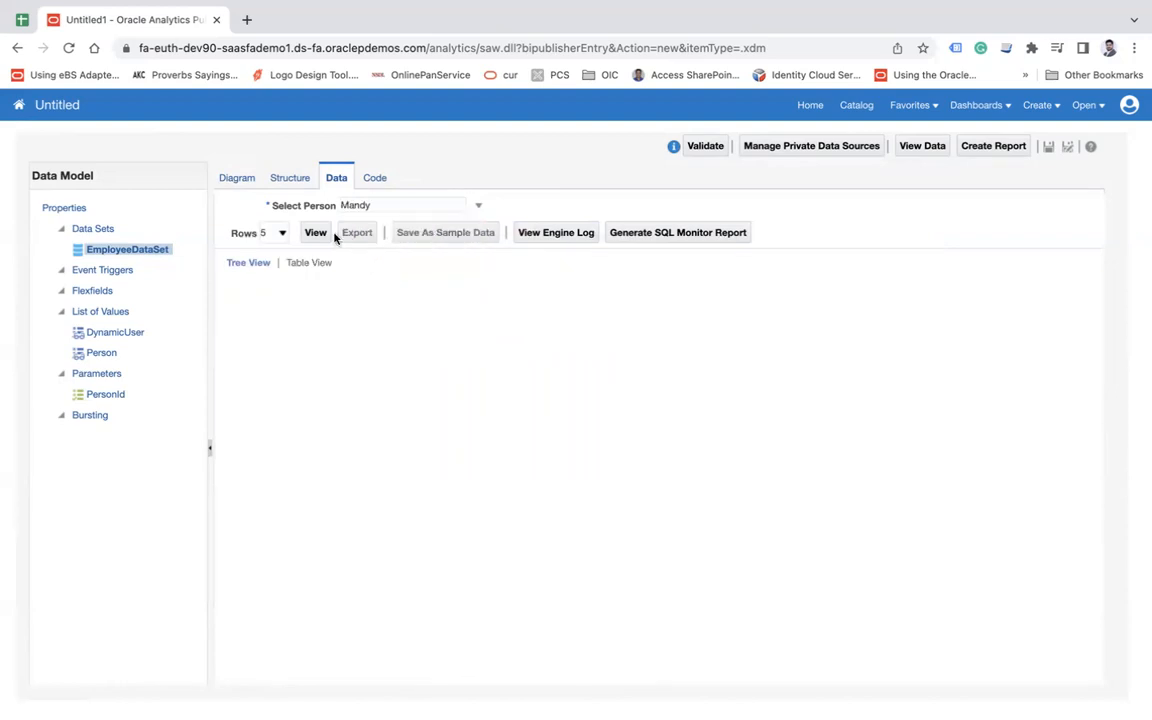
left_click(316, 232)
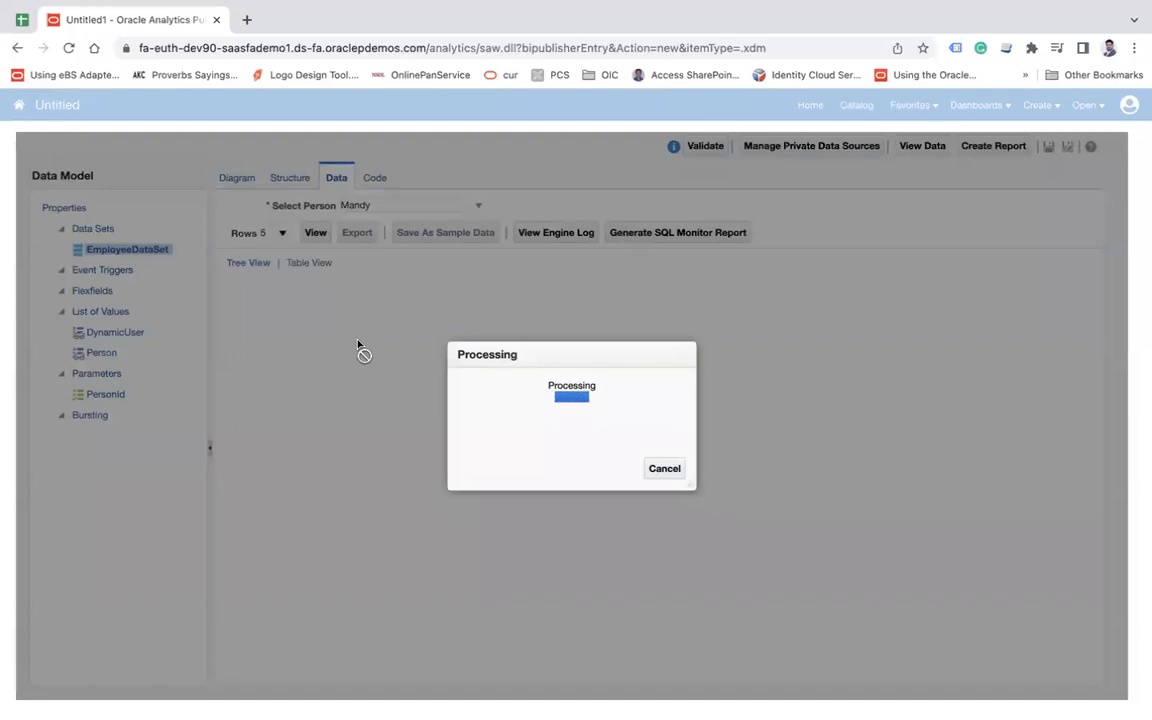
mouse_move(378, 216)
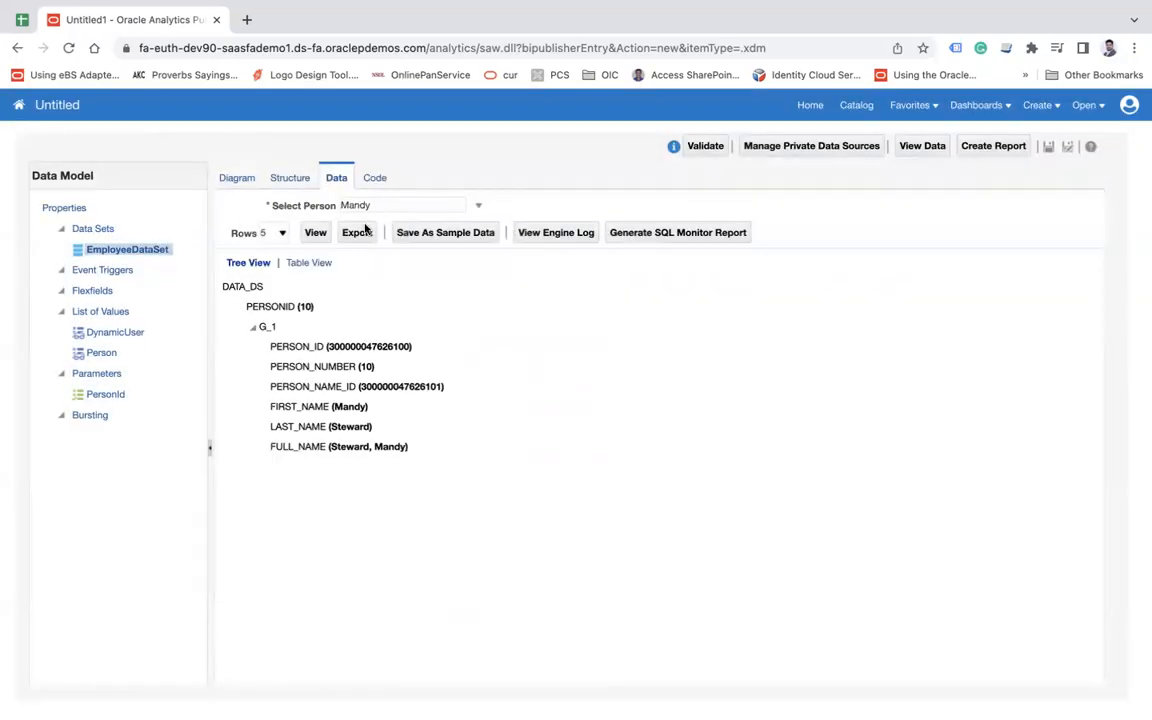
left_click(308, 262)
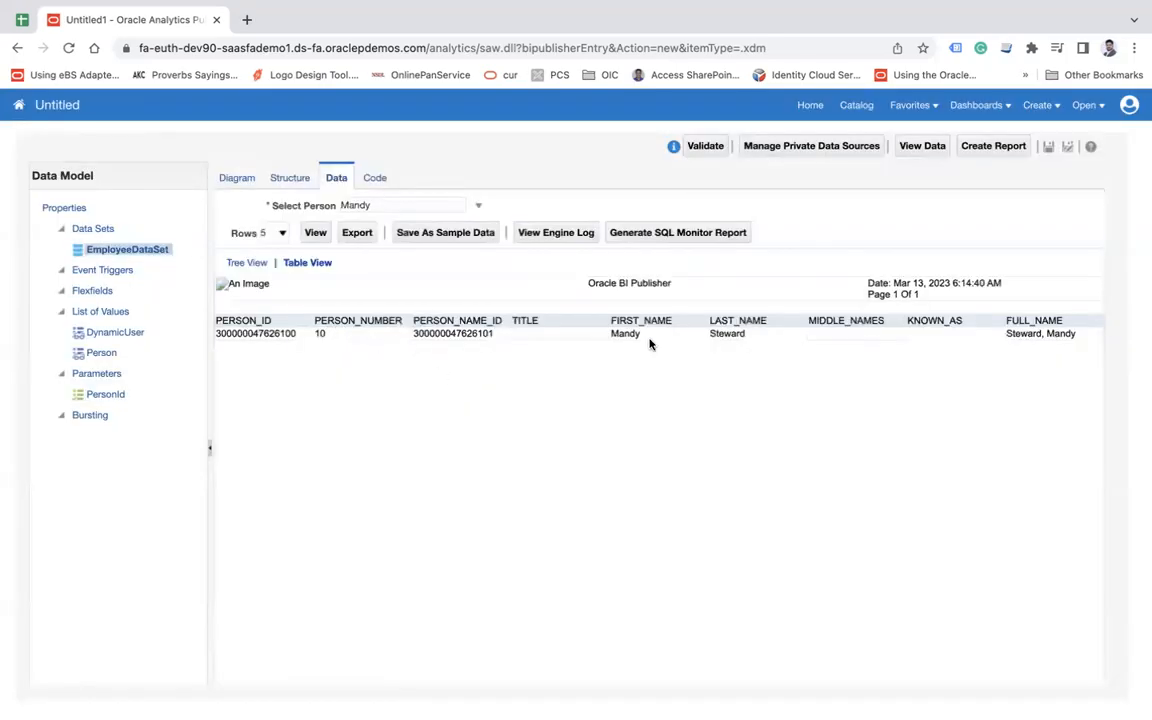
left_click(476, 204)
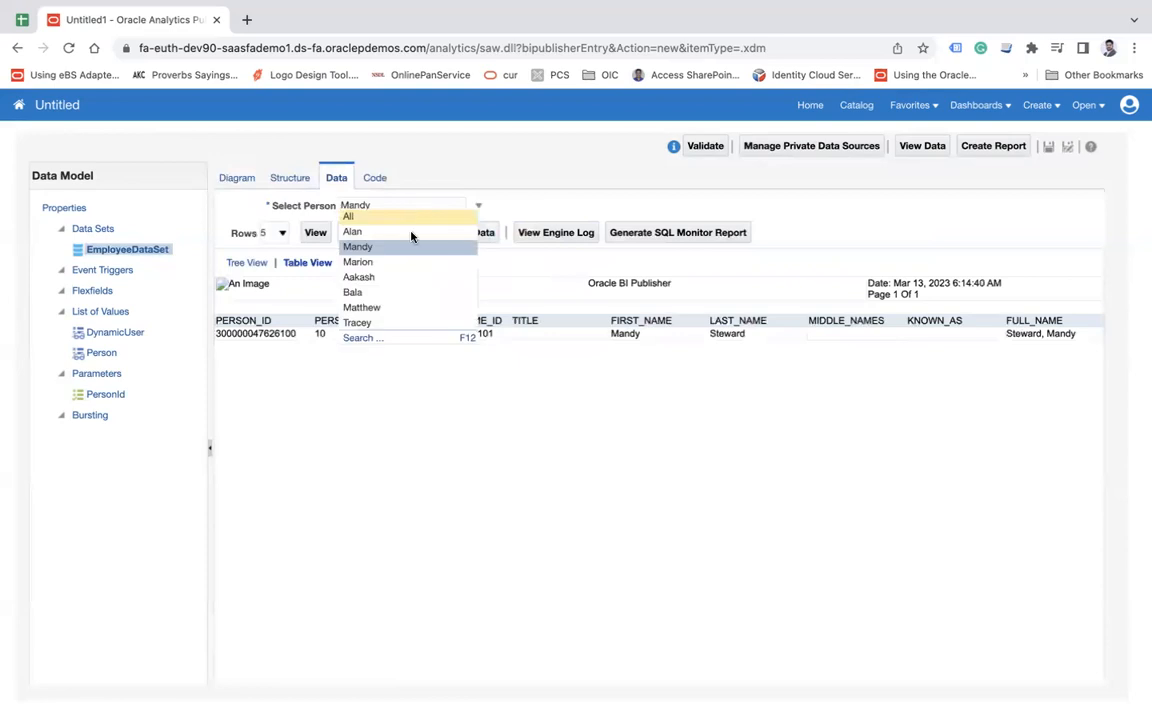
left_click(356, 322)
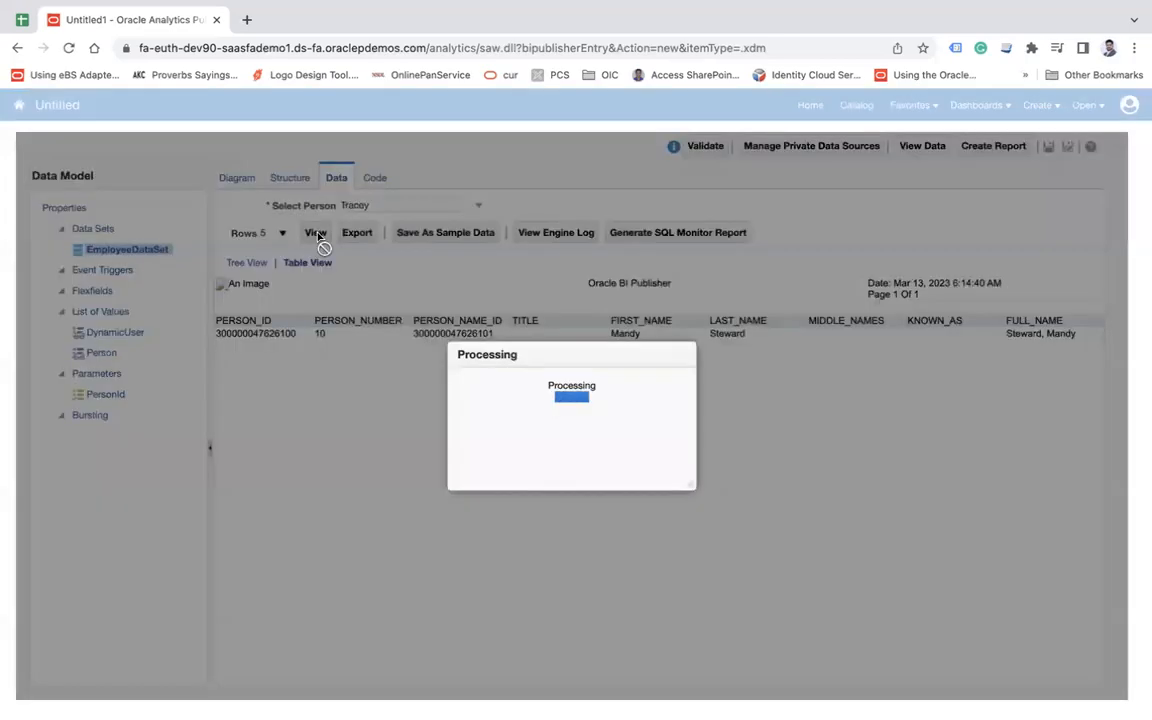